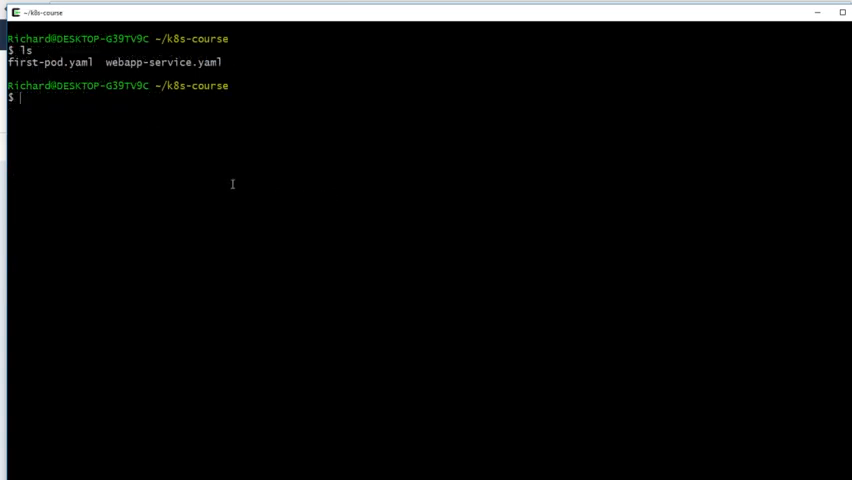
{"action": "mouse_move", "coordinate": [78, 110]}
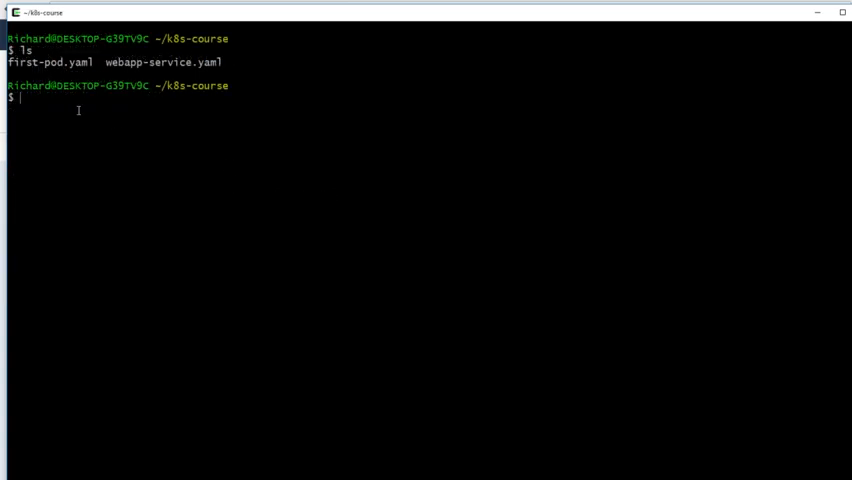
{"action": "mouse_move", "coordinate": [62, 116]}
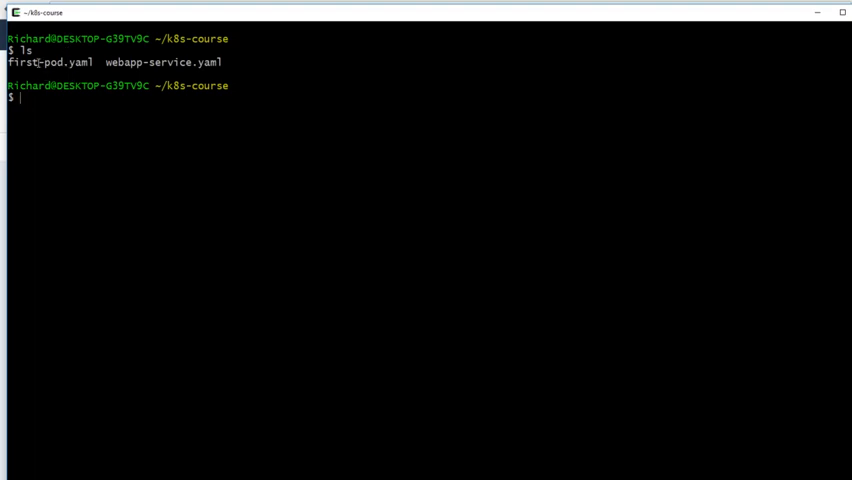
{"action": "mouse_move", "coordinate": [36, 76]}
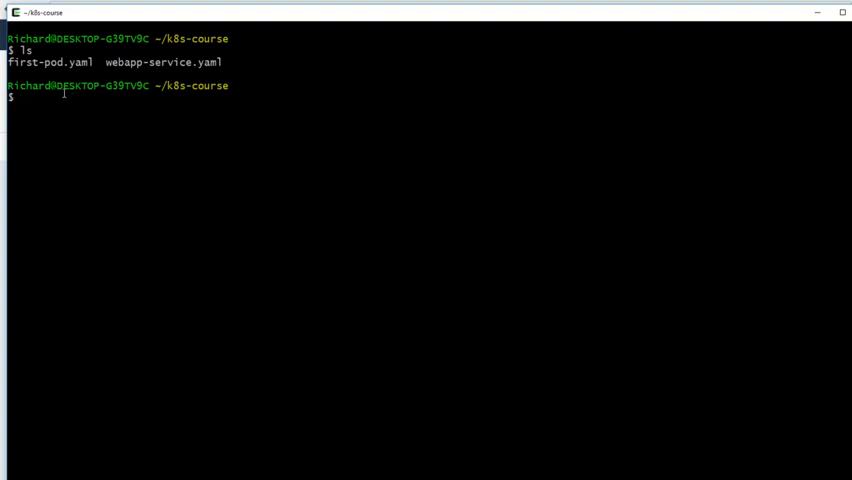
{"action": "mouse_move", "coordinate": [50, 100]}
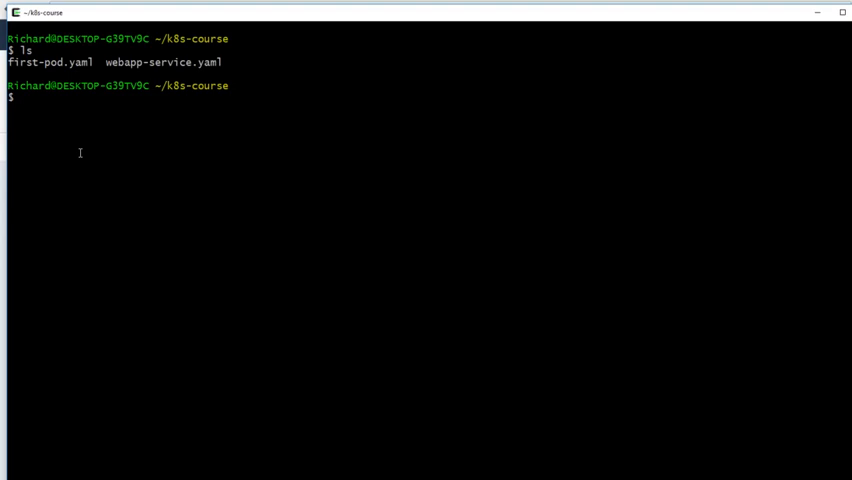
Step: Rename first-pod.yaml to pods.yaml with mv and load it in Atom
{"action": "type", "text": "mv first-pod.yaml"}
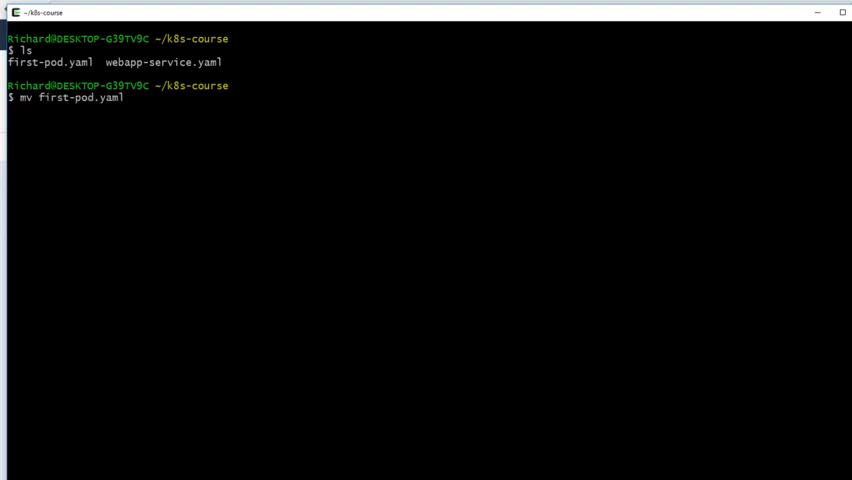
{"action": "type", "text": "pods.y"}
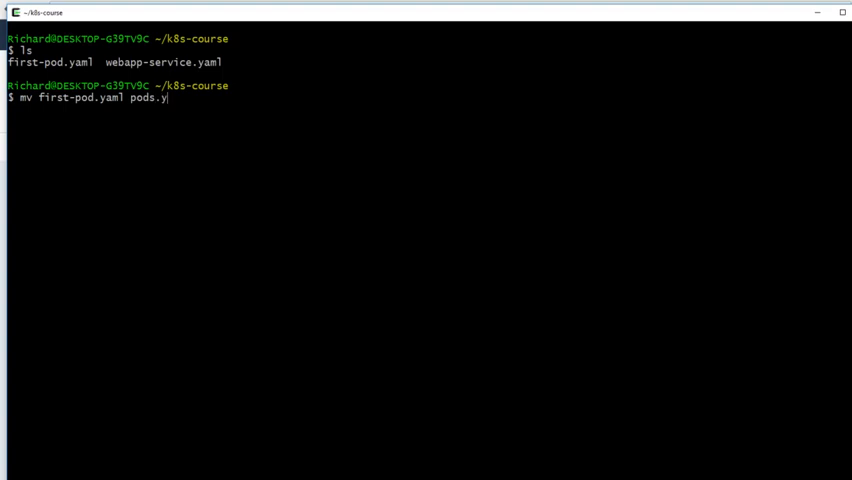
{"action": "type", "text": "aml"}
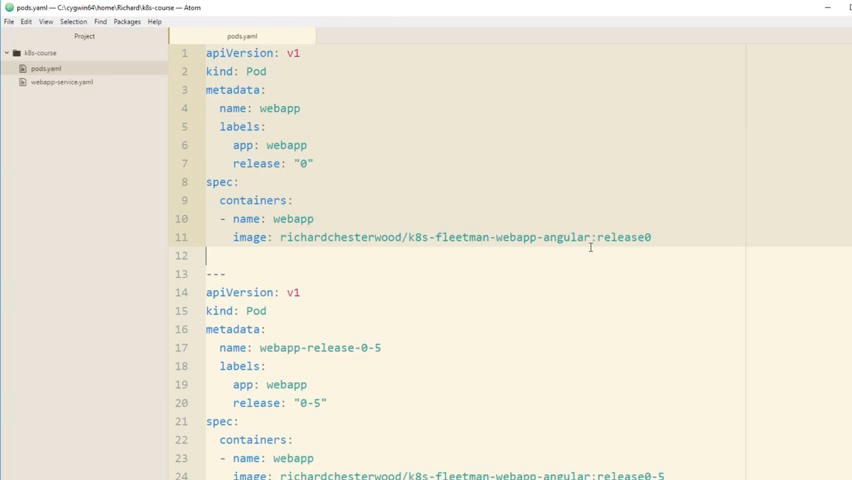
{"action": "mouse_move", "coordinate": [416, 208]}
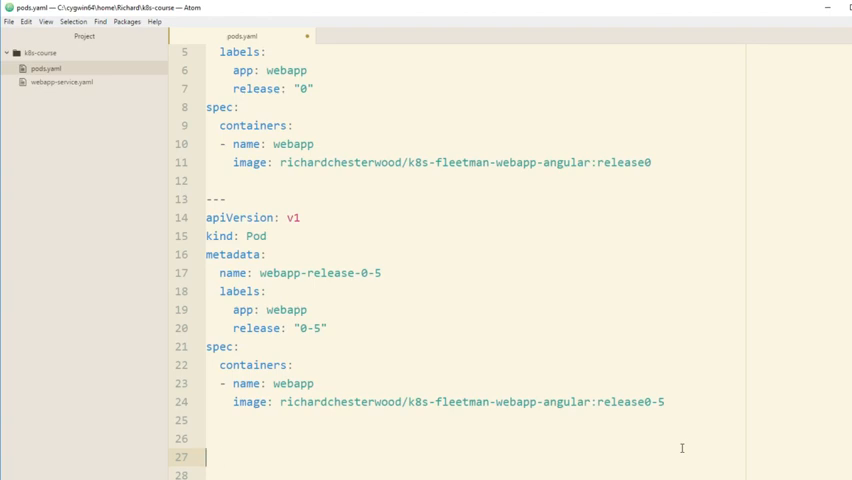
Step: Paste a copy of the webapp pod after a --- separator, naming it queue with app label queue
{"action": "type", "text": "---0"}
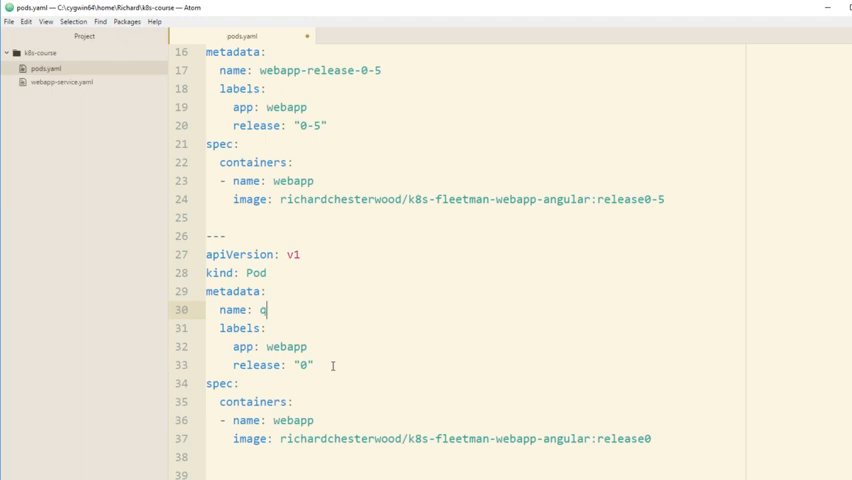
{"action": "type", "text": "ueue"}
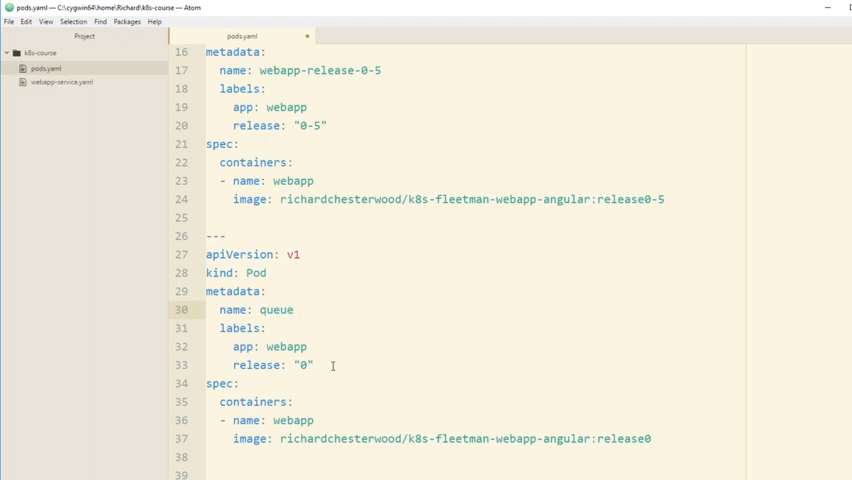
{"action": "left_click", "coordinate": [296, 308]}
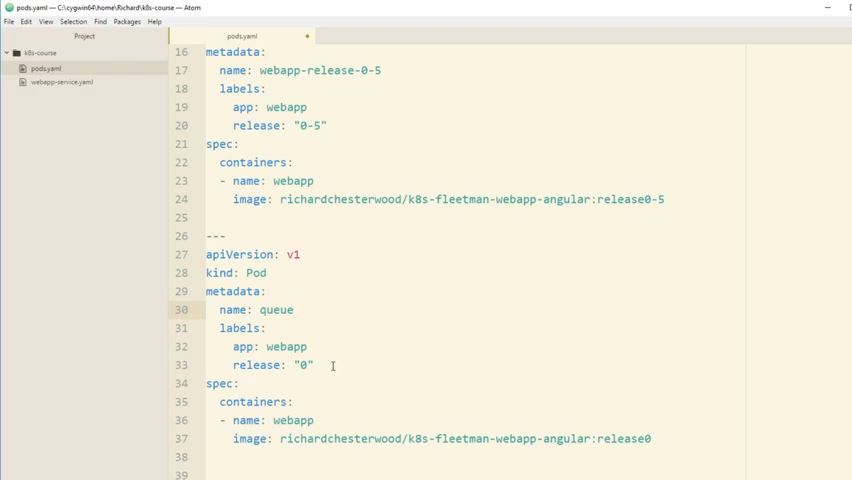
{"action": "left_click", "coordinate": [292, 308]}
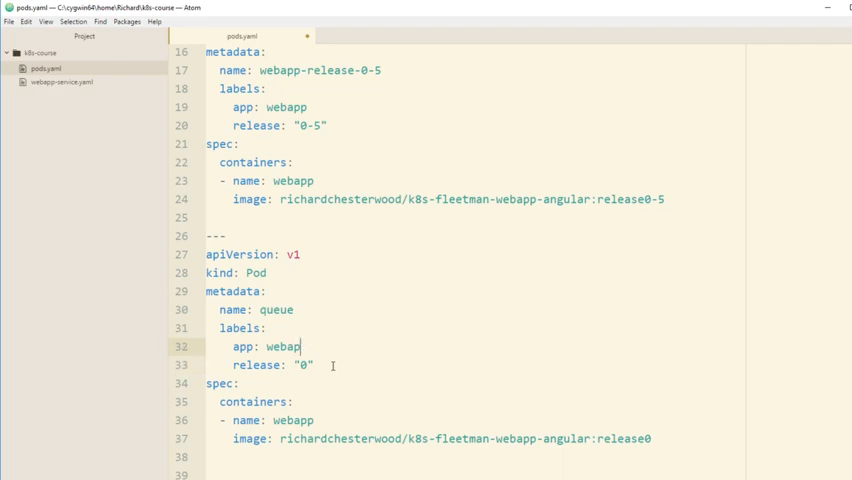
{"action": "type", "text": "queue"}
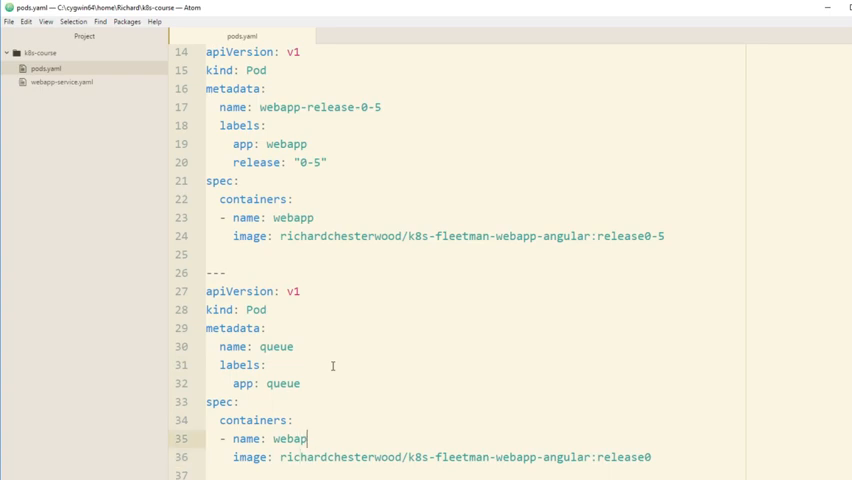
Step: Name the container queue and change its image to k8s-fleetman-queue:release1
{"action": "type", "text": "queue"}
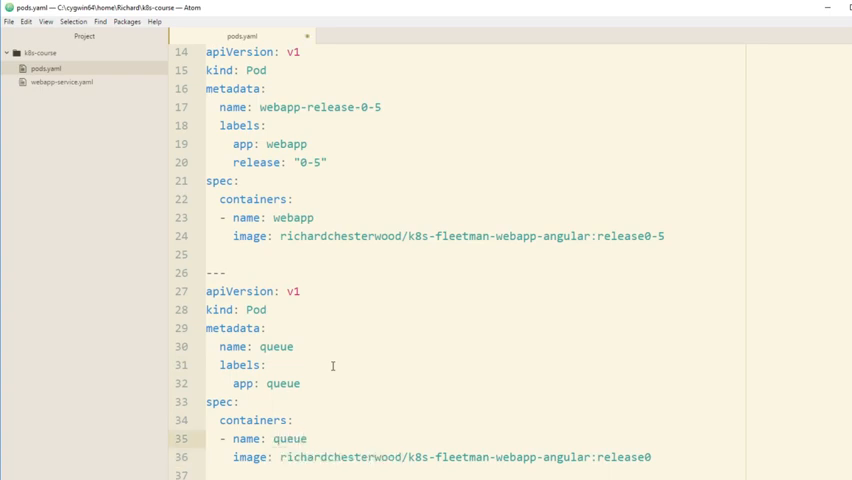
{"action": "key", "text": "BackSpace"}
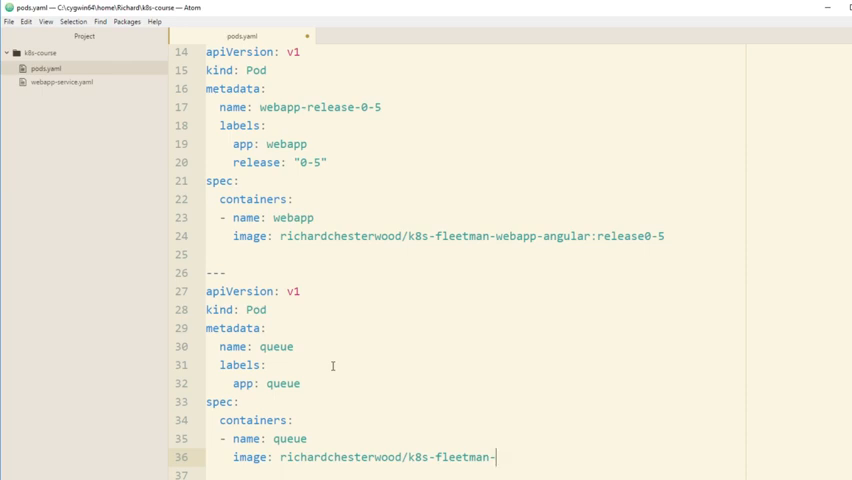
{"action": "type", "text": "queue:releas"}
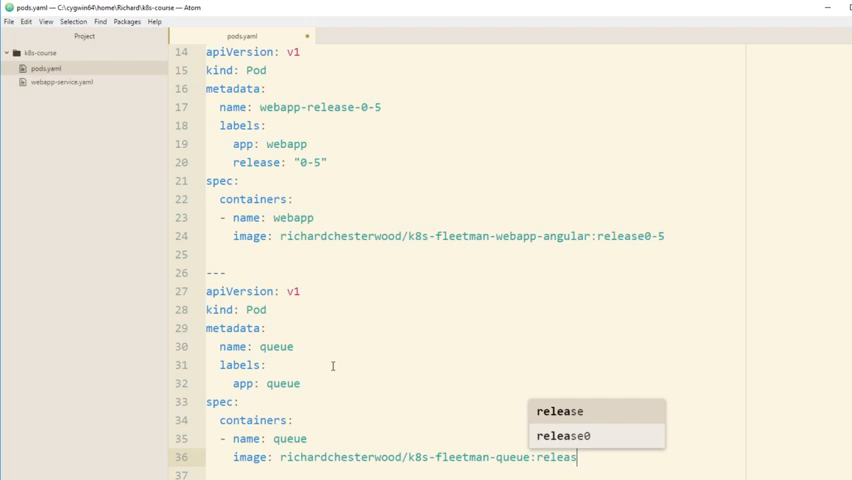
{"action": "type", "text": "e1"}
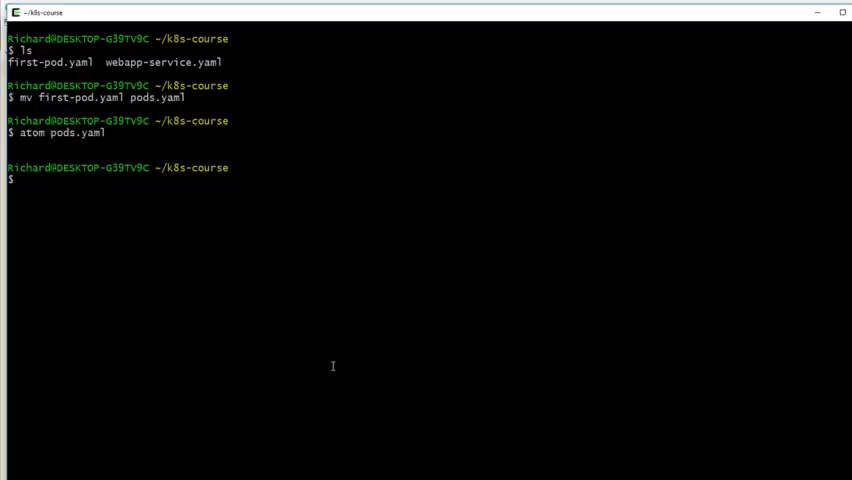
Step: List the folder and rename webapp-service.yaml to services.yaml with mv
{"action": "type", "text": "ls"}
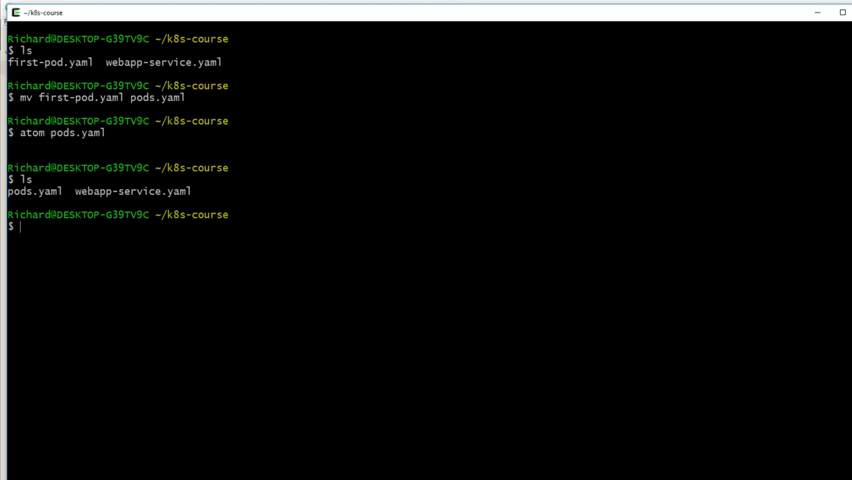
{"action": "type", "text": "mv webapp-service.yaml se"}
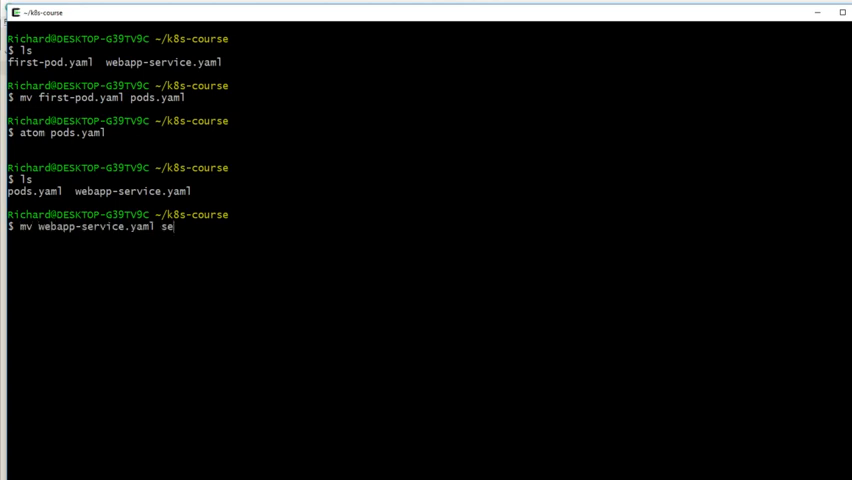
{"action": "type", "text": "rvices.yaml"}
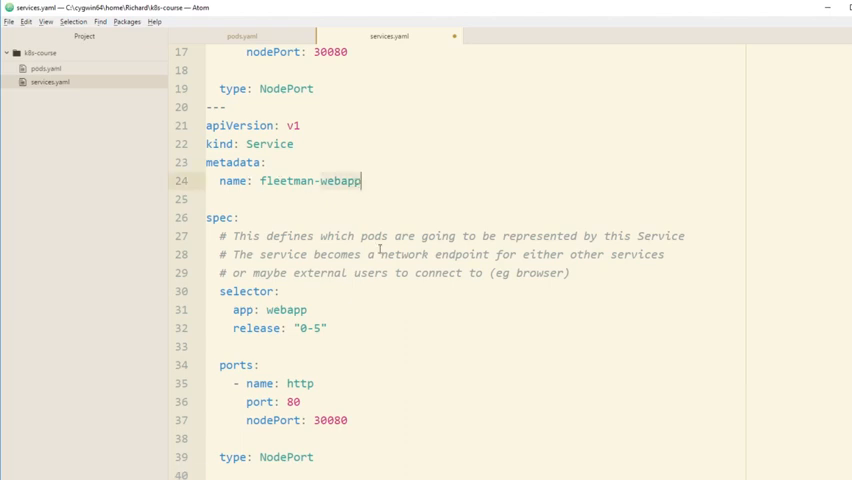
Step: Name the copied service fleetman-queue and move to its selector app value
{"action": "type", "text": "queue"}
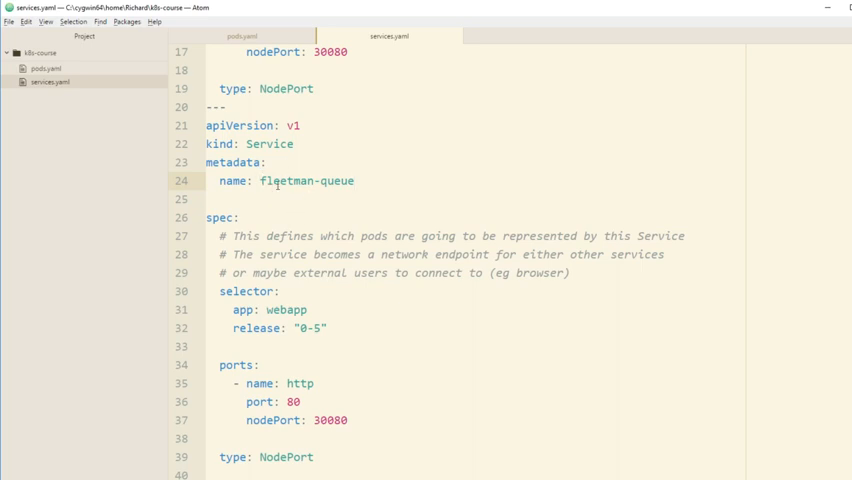
{"action": "left_click", "coordinate": [354, 180]}
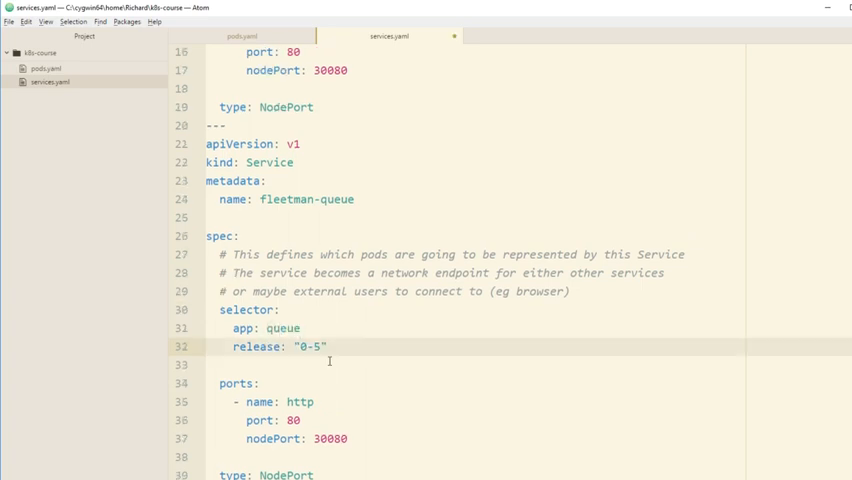
Step: Drop the release selector and set the service port to 8161 with nodePort 30010
{"action": "scroll", "scroll_direction": "down", "scroll_amount": 3}
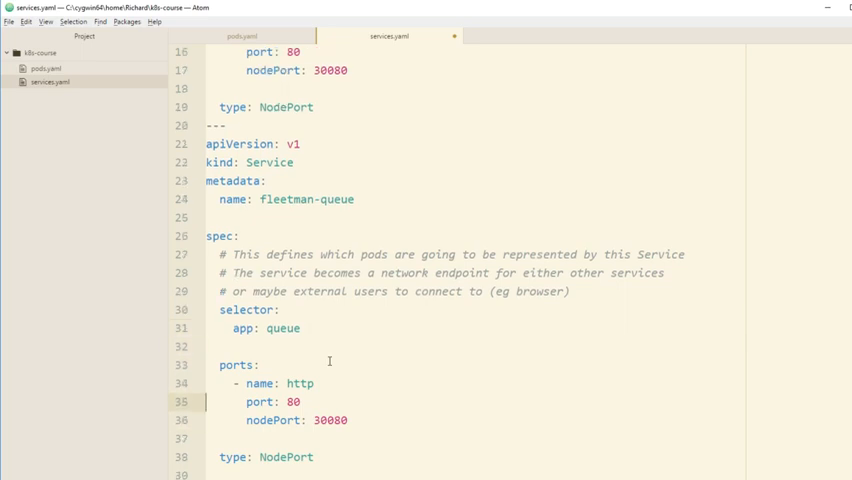
{"action": "key", "text": "BackSpace"}
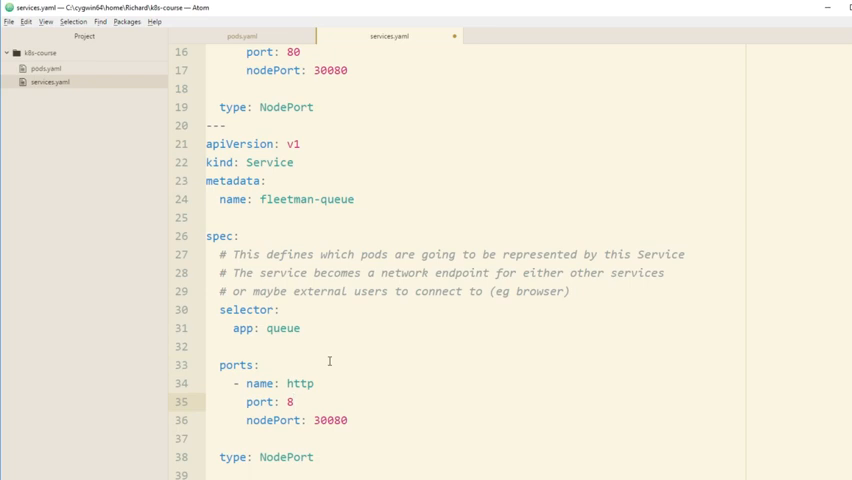
{"action": "type", "text": "161"}
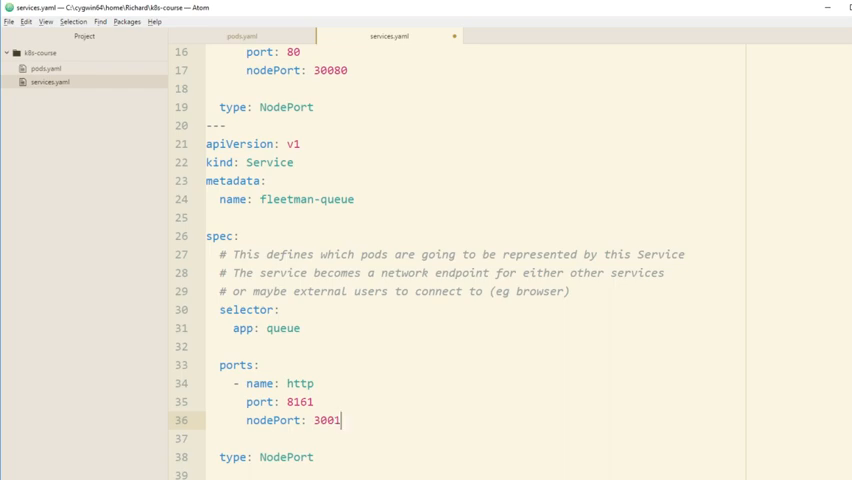
{"action": "type", "text": "0"}
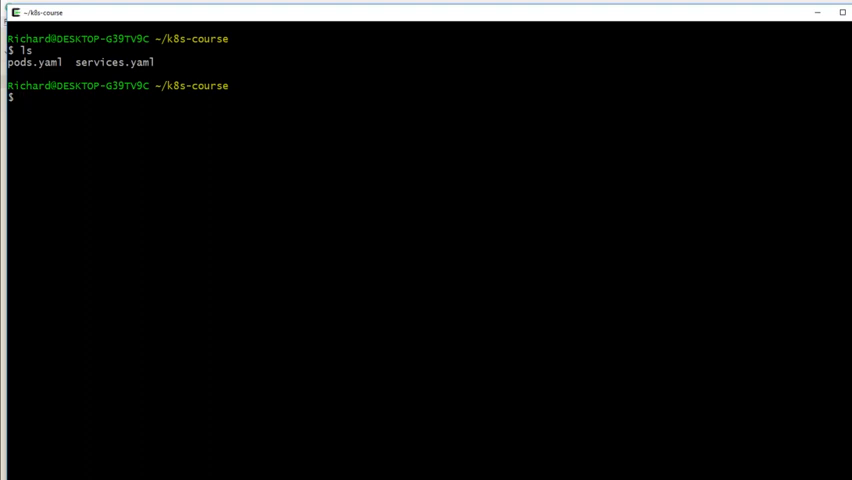
Step: Run kubectl apply -f . to apply all manifests in the folder, creating fleetman-queue
{"action": "type", "text": "kubectl"}
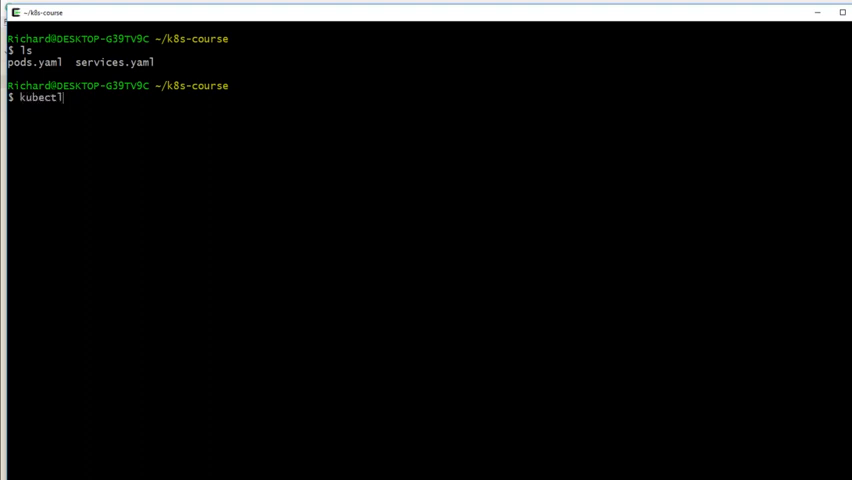
{"action": "type", "text": "apply -f"}
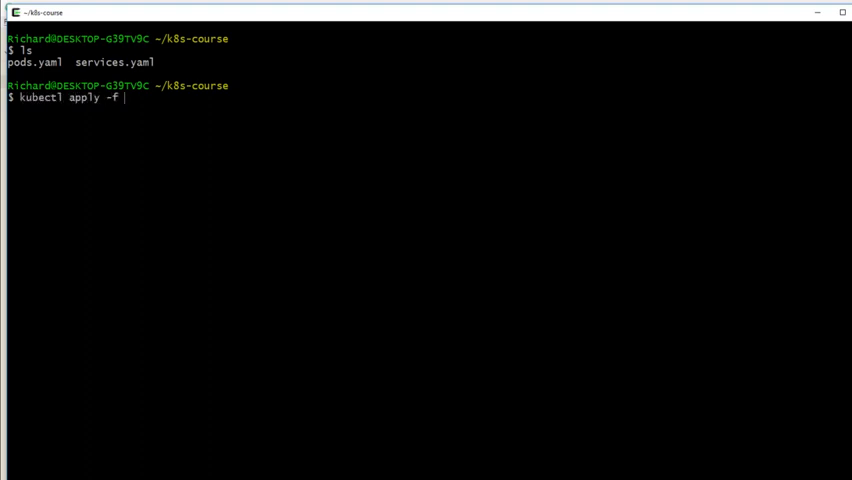
{"action": "type", "text": "pods.yaml"}
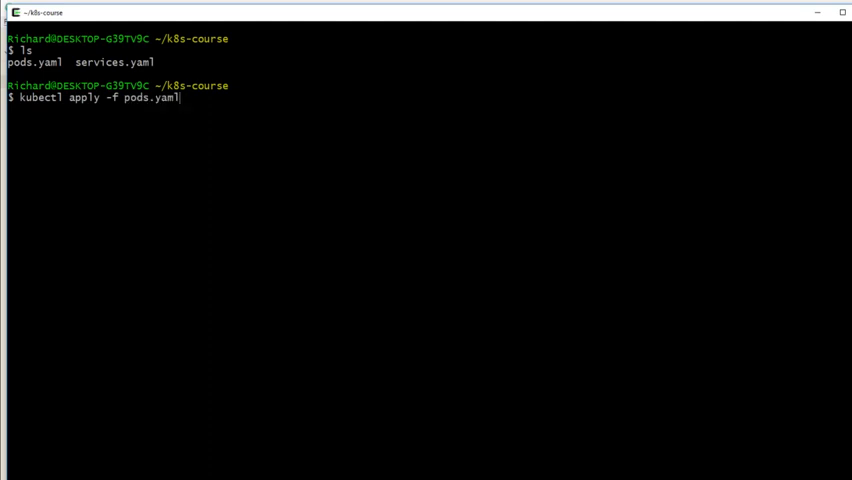
{"action": "key", "text": "BackSpace"}
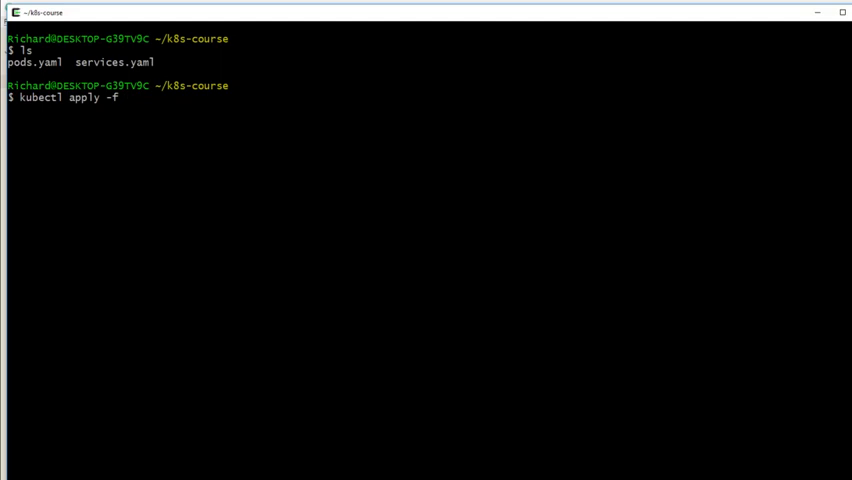
{"action": "type", "text": "."}
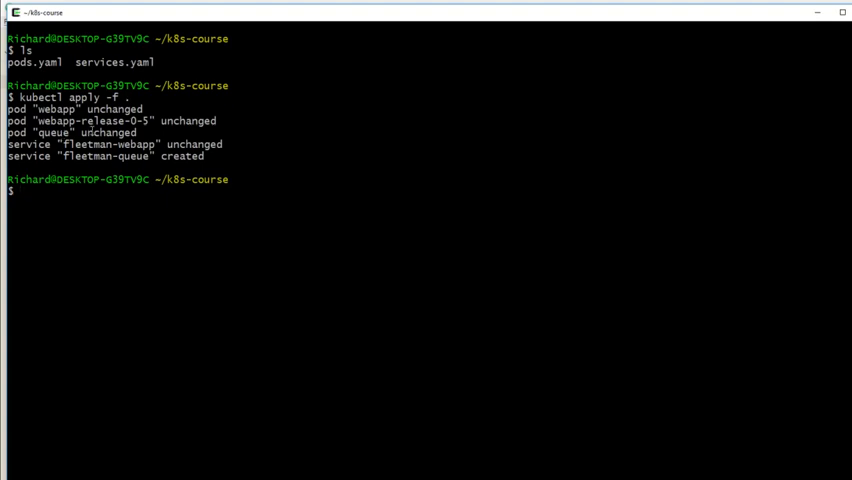
Step: Rerun kubectl apply -f . and kubectl get all, listing pods and the fleetman-queue NodePort 30010
{"action": "double_click", "coordinate": [70, 132]}
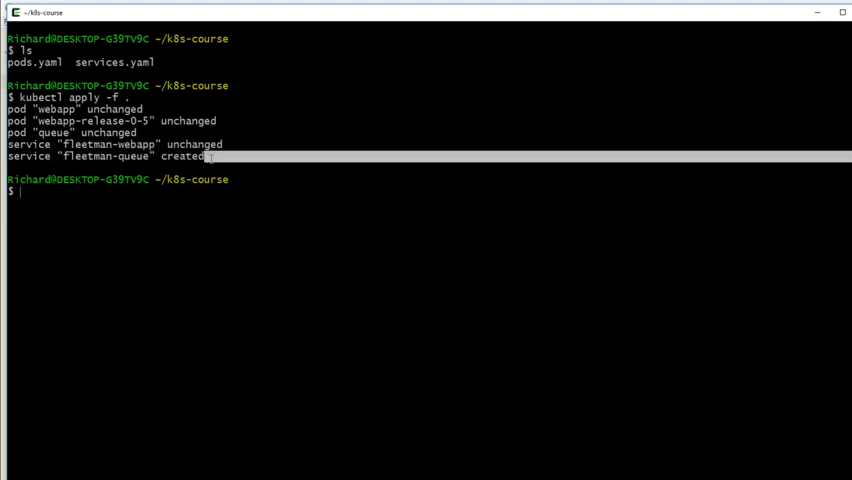
{"action": "type", "text": "kubectl apply -f ."}
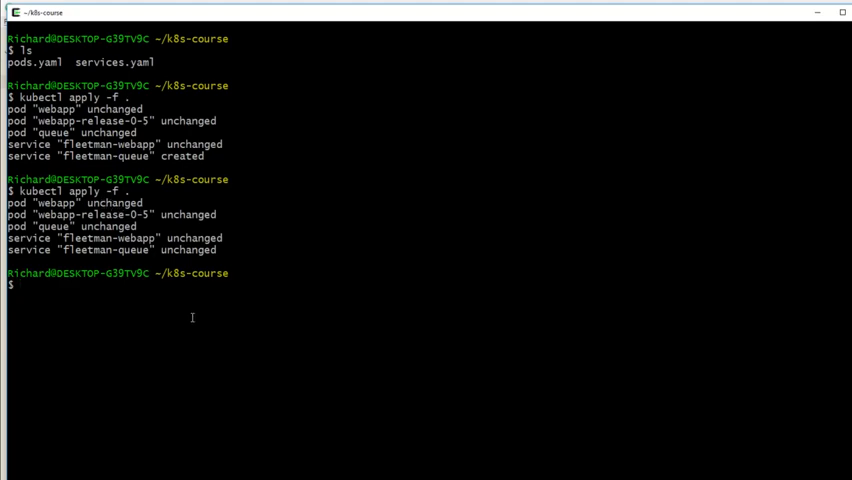
{"action": "type", "text": "kubectl get all"}
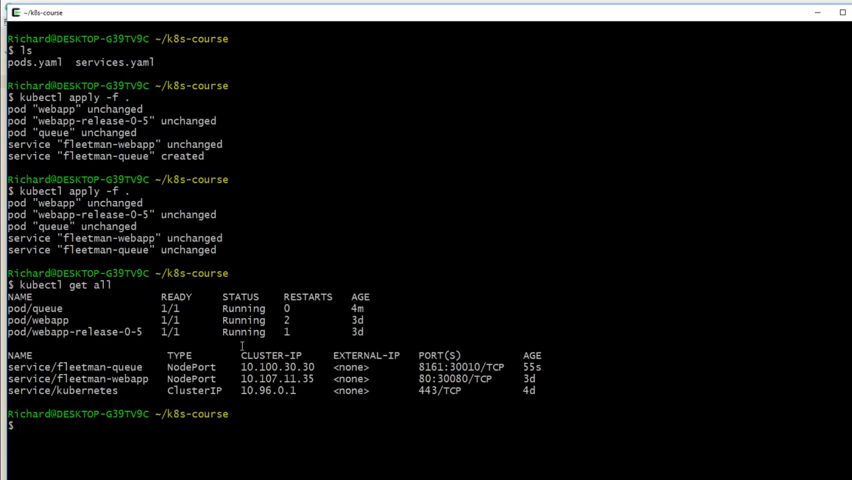
Step: Run kubectl describe pods queue to show its running k8s-fleetman-queue container and events
{"action": "type", "text": "kubectl descri"}
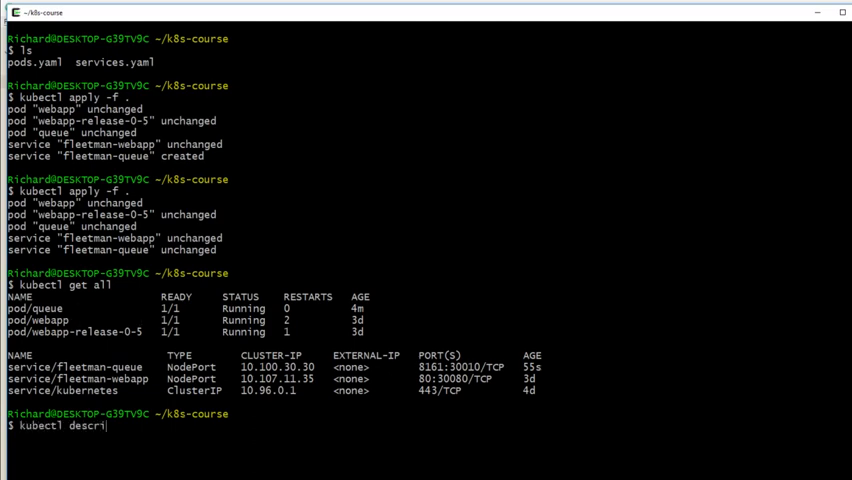
{"action": "type", "text": "be"}
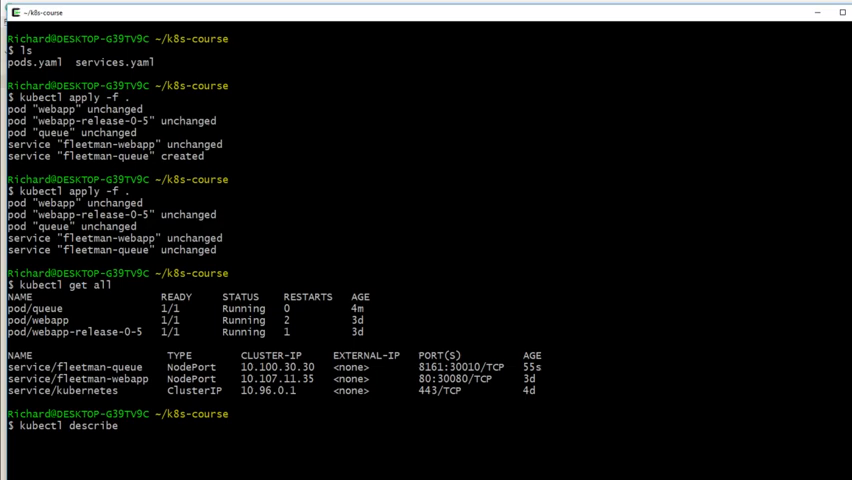
{"action": "type", "text": "pods"}
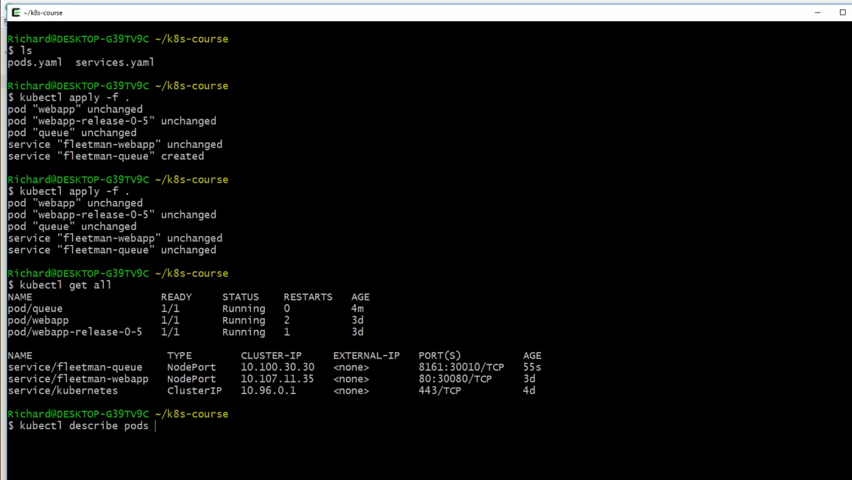
{"action": "key", "text": "BackSpace"}
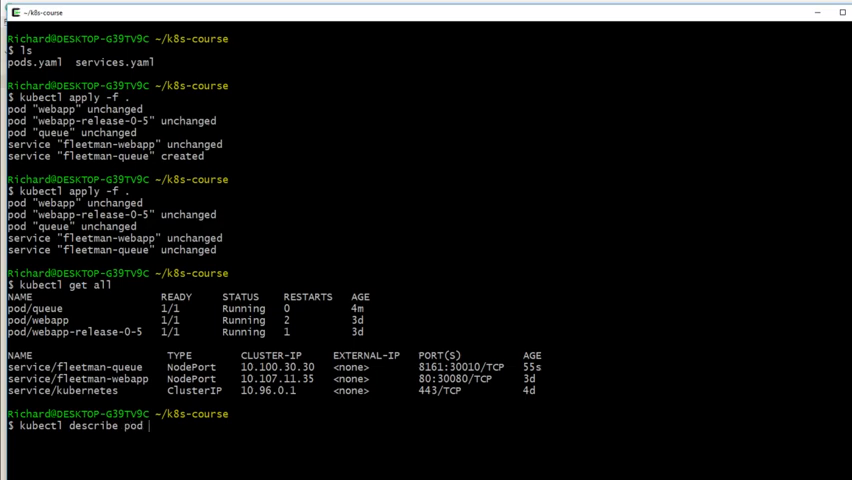
{"action": "type", "text": "queue"}
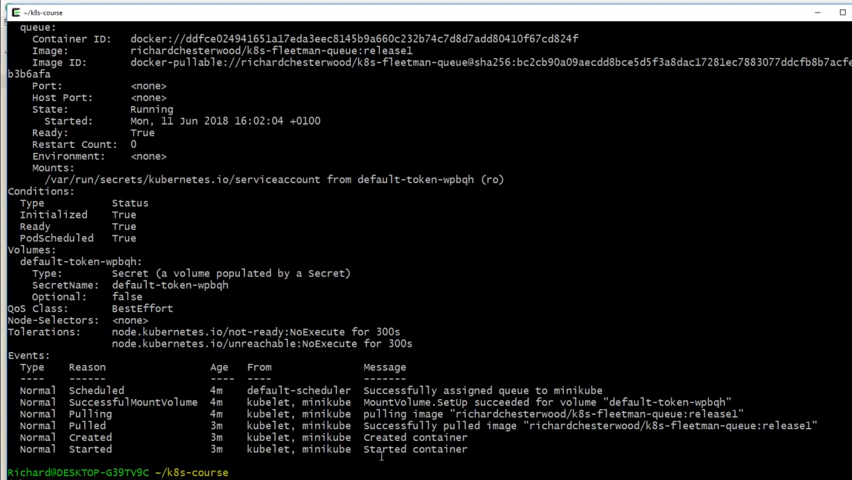
{"action": "mouse_move", "coordinate": [396, 468]}
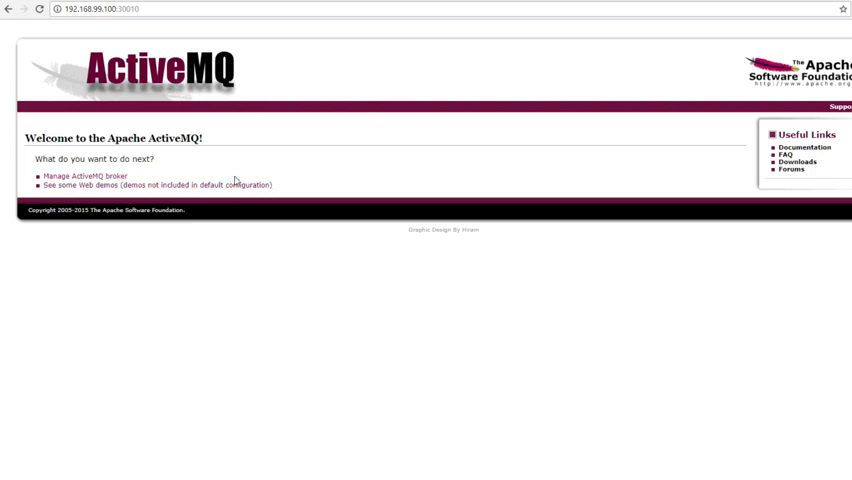
{"action": "mouse_move", "coordinate": [180, 180]}
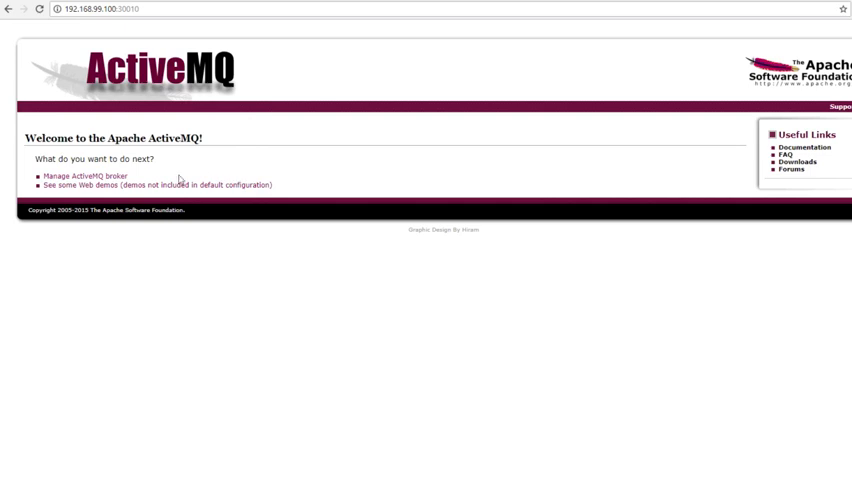
{"action": "mouse_move", "coordinate": [90, 208]}
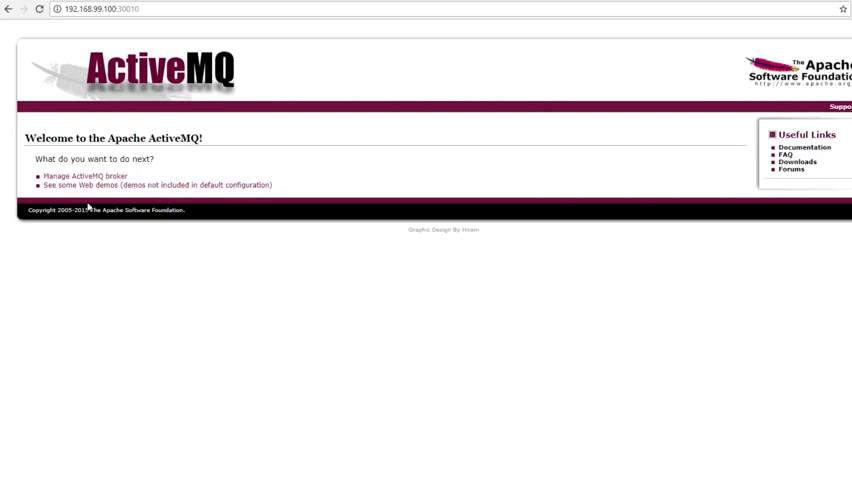
{"action": "mouse_move", "coordinate": [84, 176]}
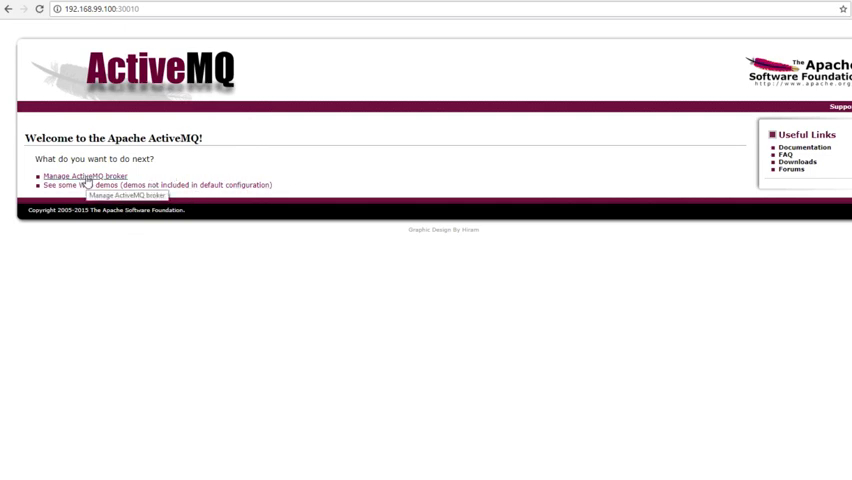
{"action": "left_click", "coordinate": [84, 176]}
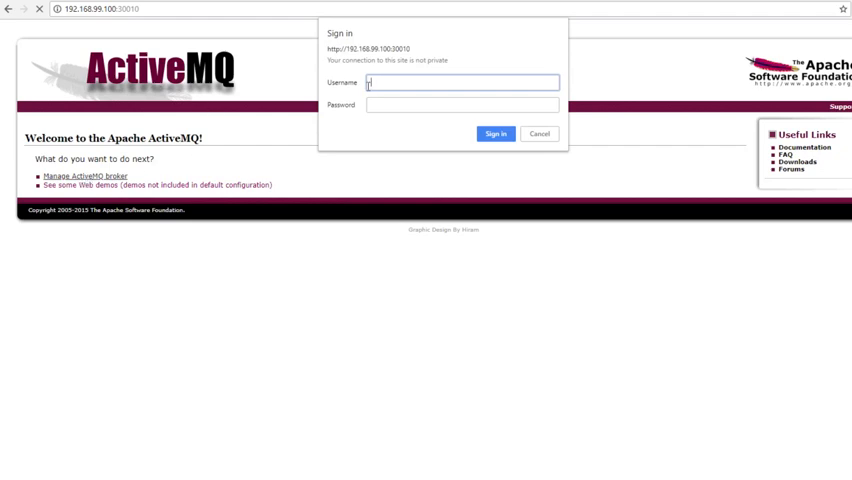
{"action": "type", "text": "admin"}
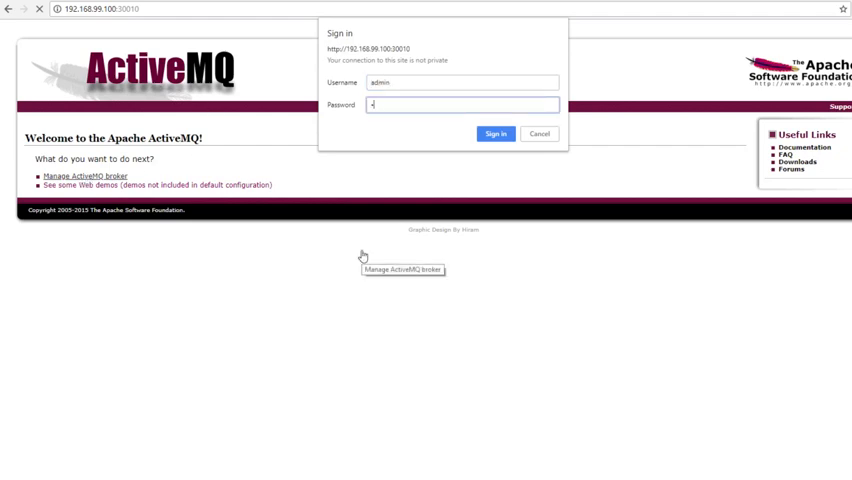
{"action": "left_click", "coordinate": [496, 132]}
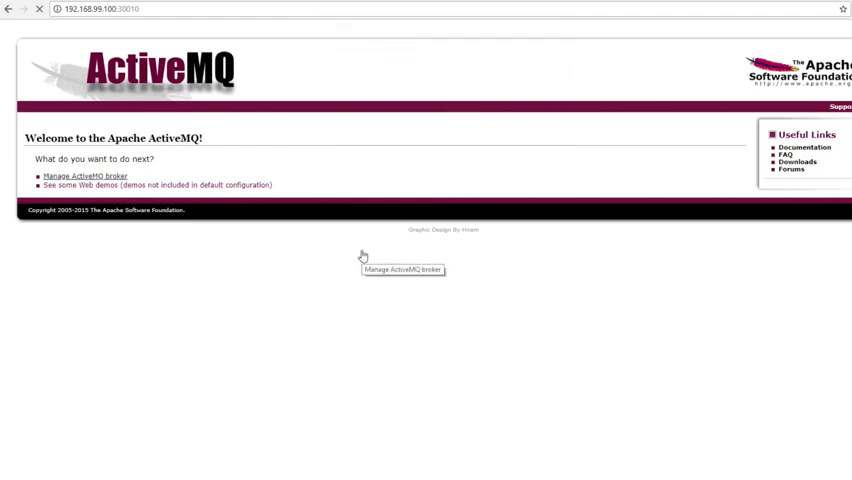
{"action": "left_click", "coordinate": [84, 176]}
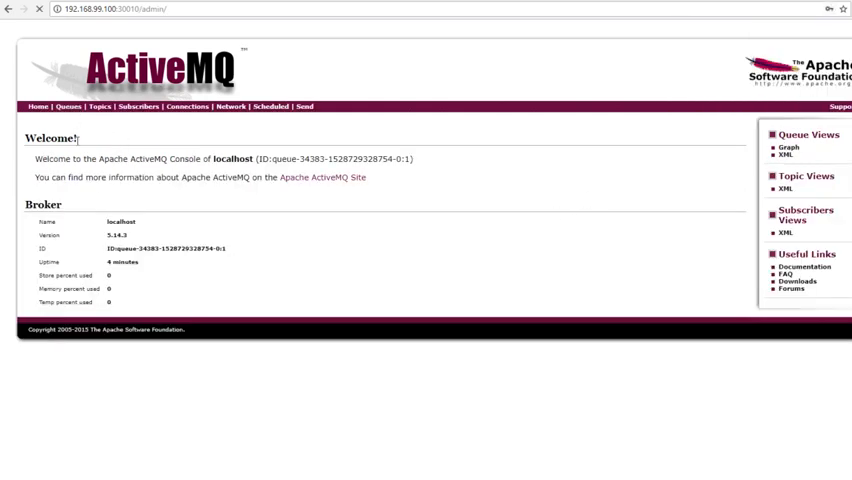
{"action": "left_click", "coordinate": [68, 106]}
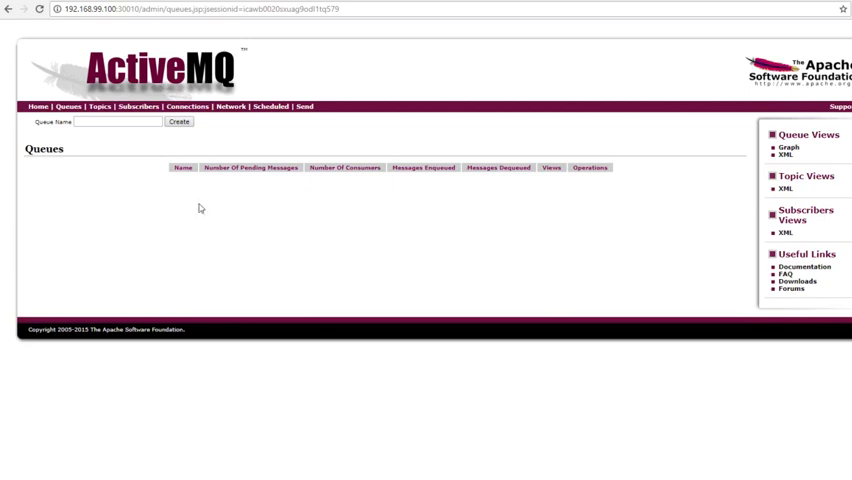
{"action": "mouse_move", "coordinate": [344, 168]}
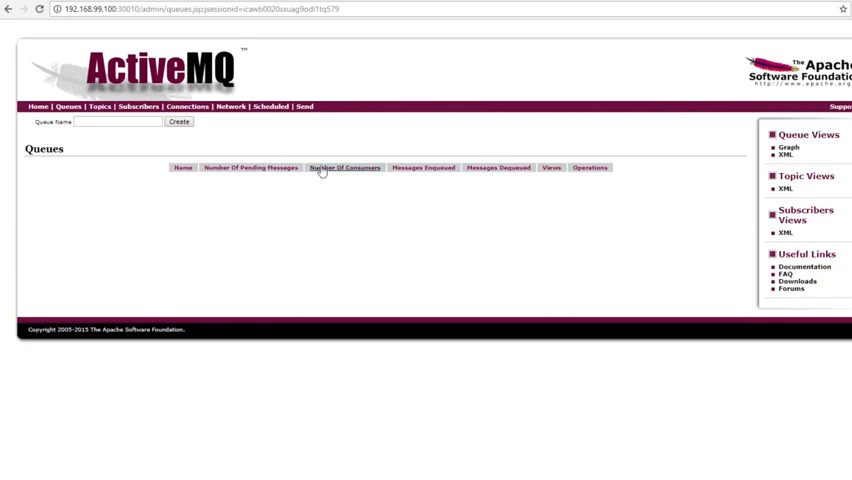
{"action": "mouse_move", "coordinate": [344, 224]}
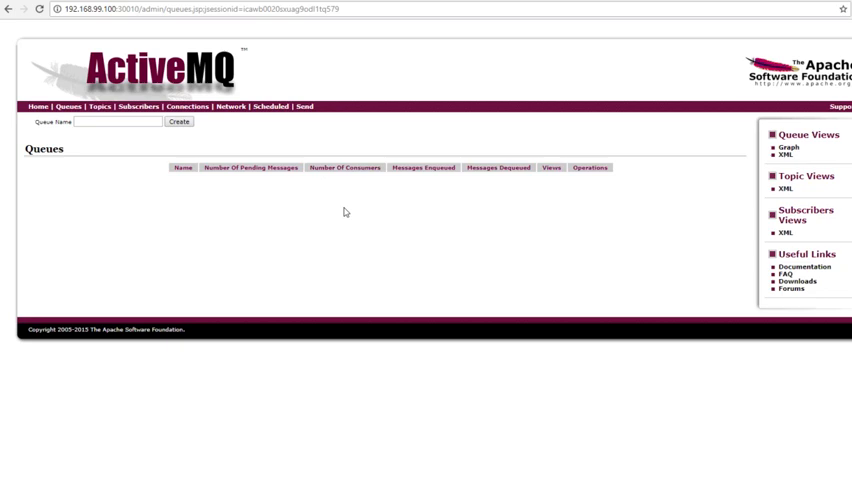
{"action": "mouse_move", "coordinate": [354, 200]}
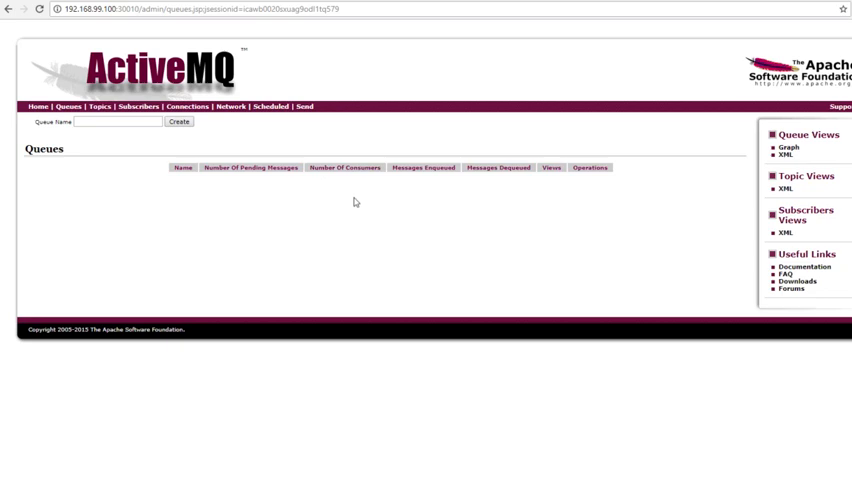